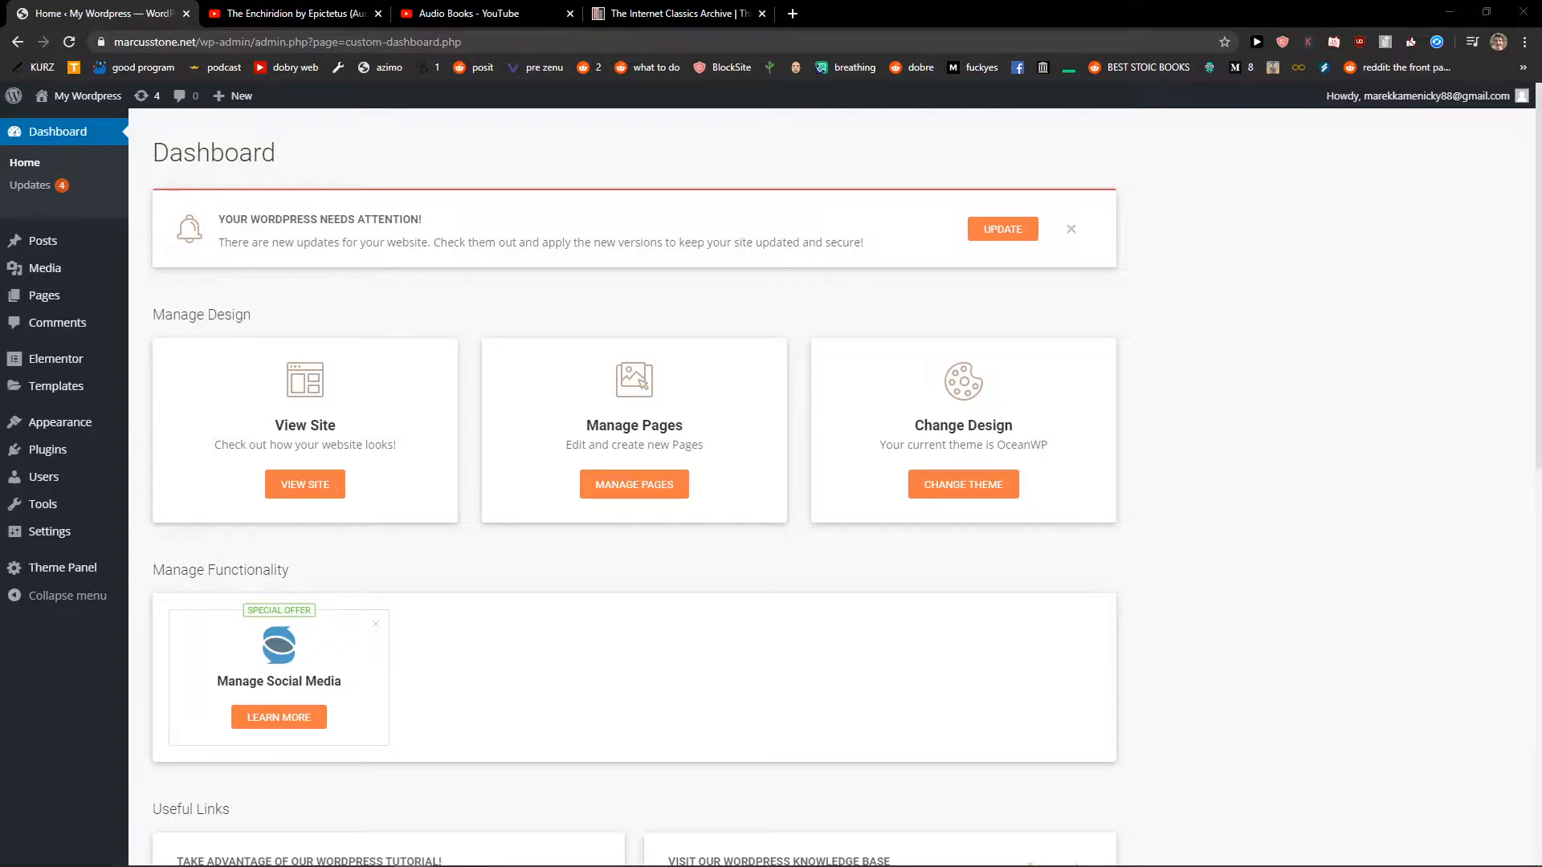
mouse_move(59, 421)
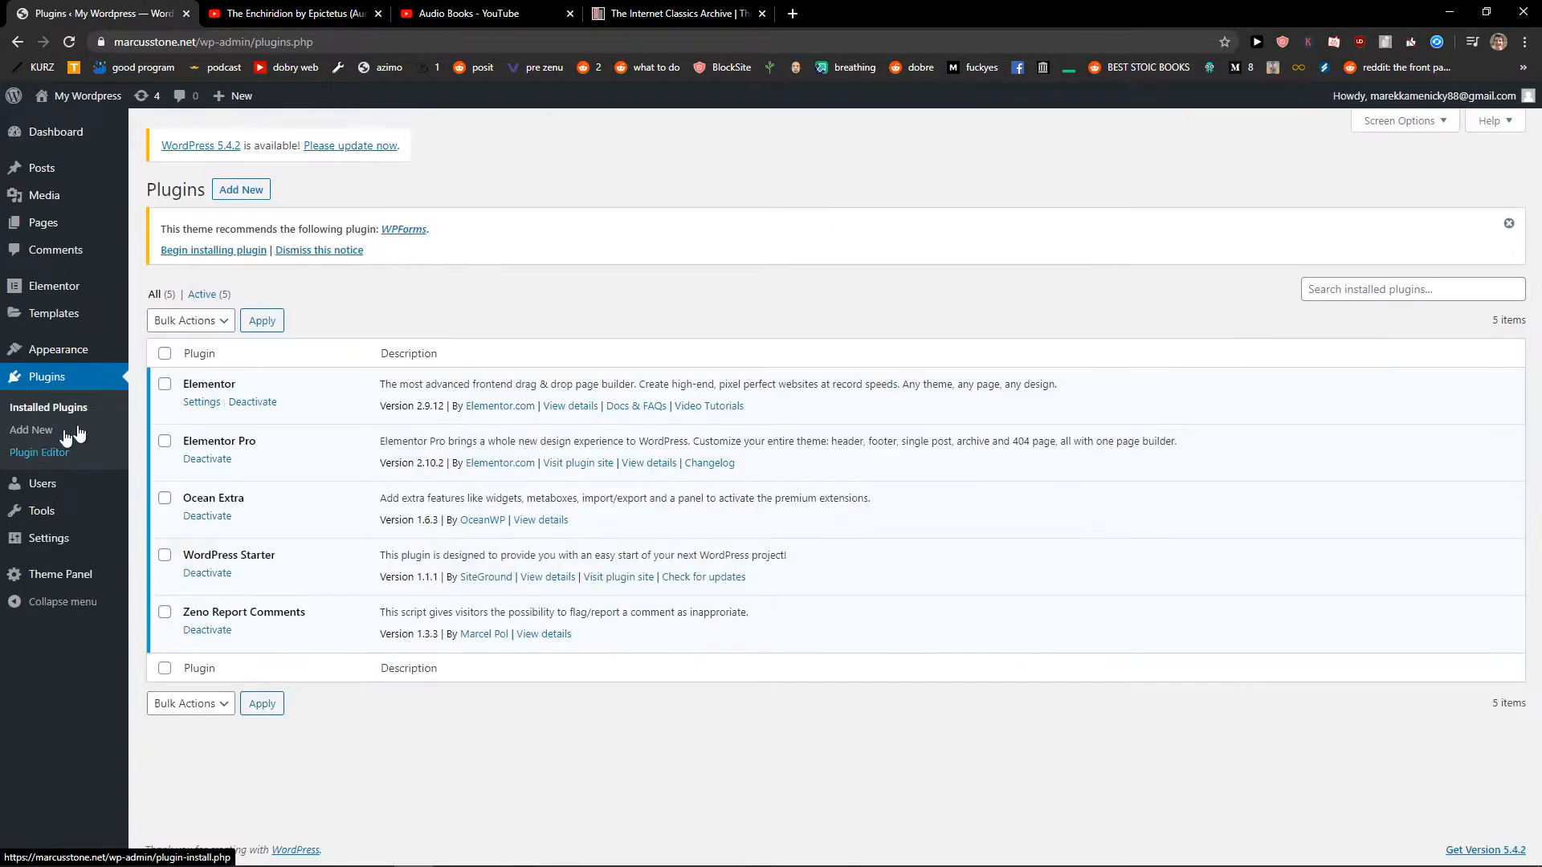
Step: Search the installed plugins list for 'missed s' before heading to Add New
click(1414, 289)
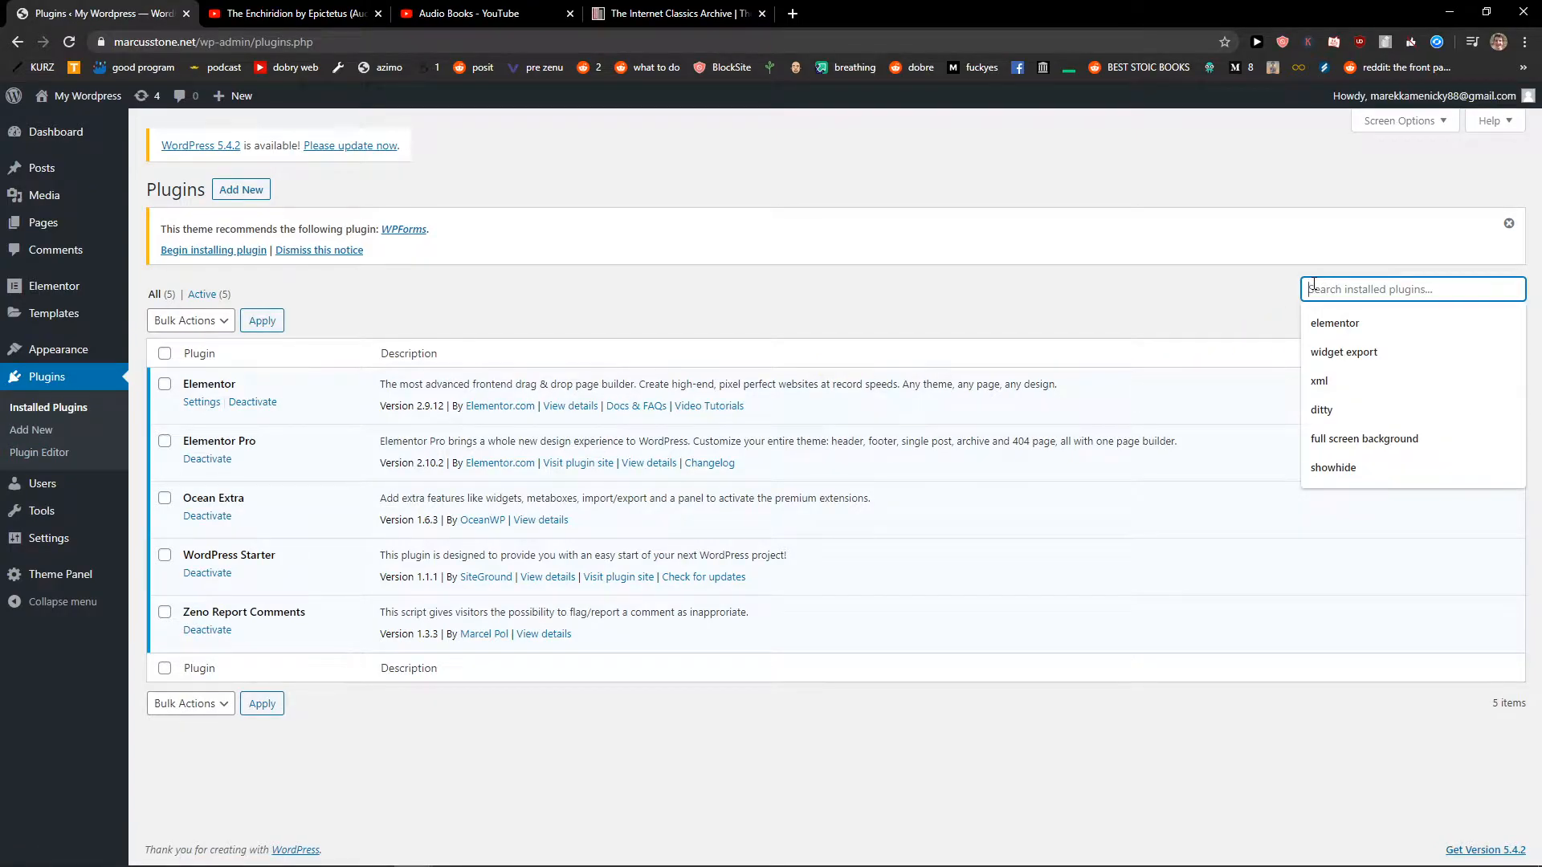
text(missed s)
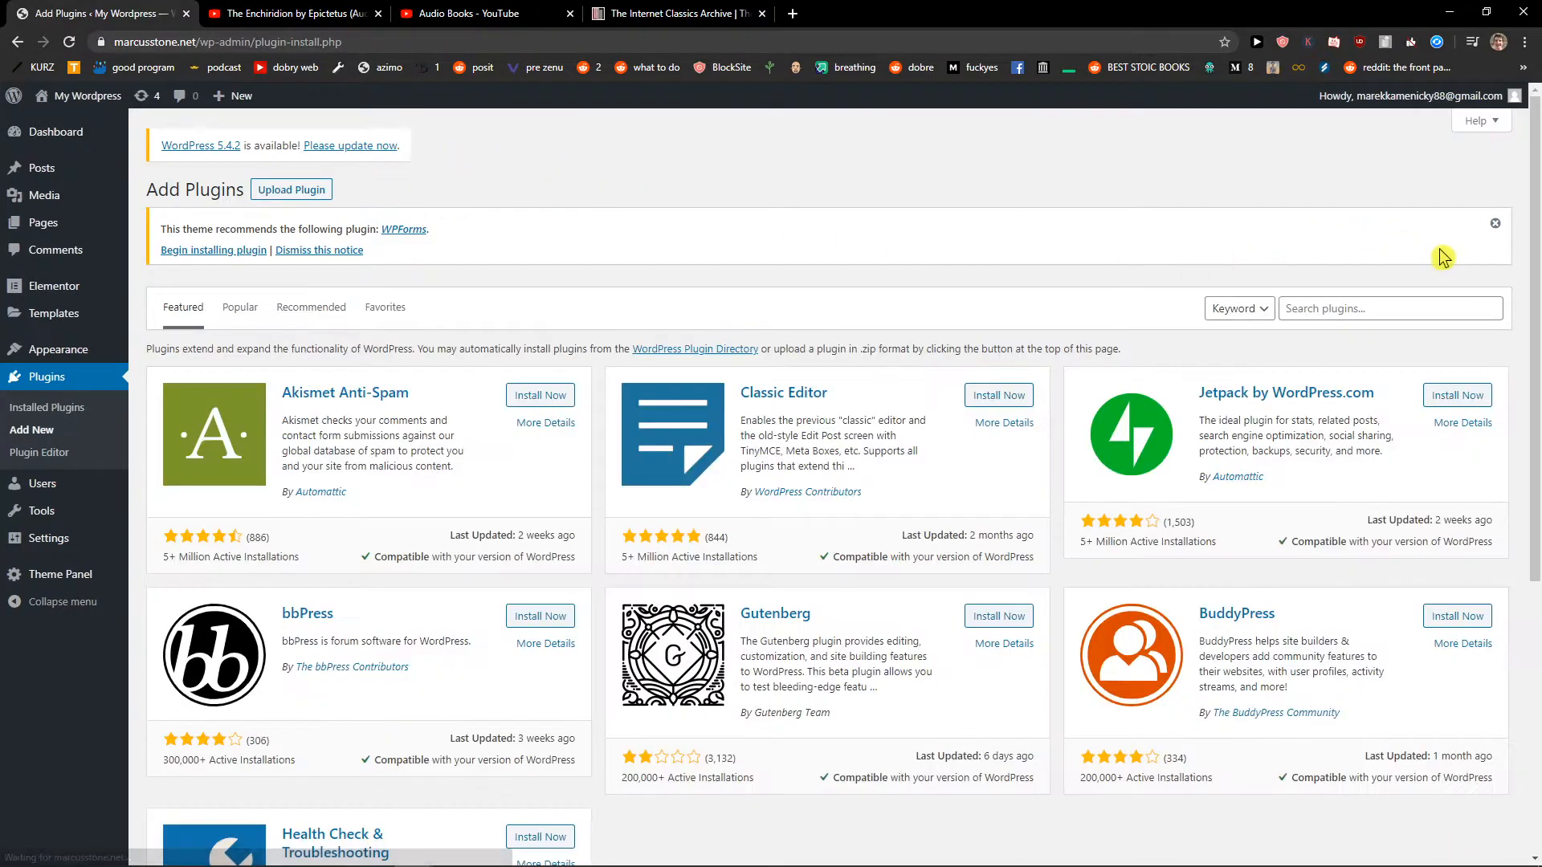
Step: Search the plugin directory for the suggested term 'missed schedule'
text(misse)
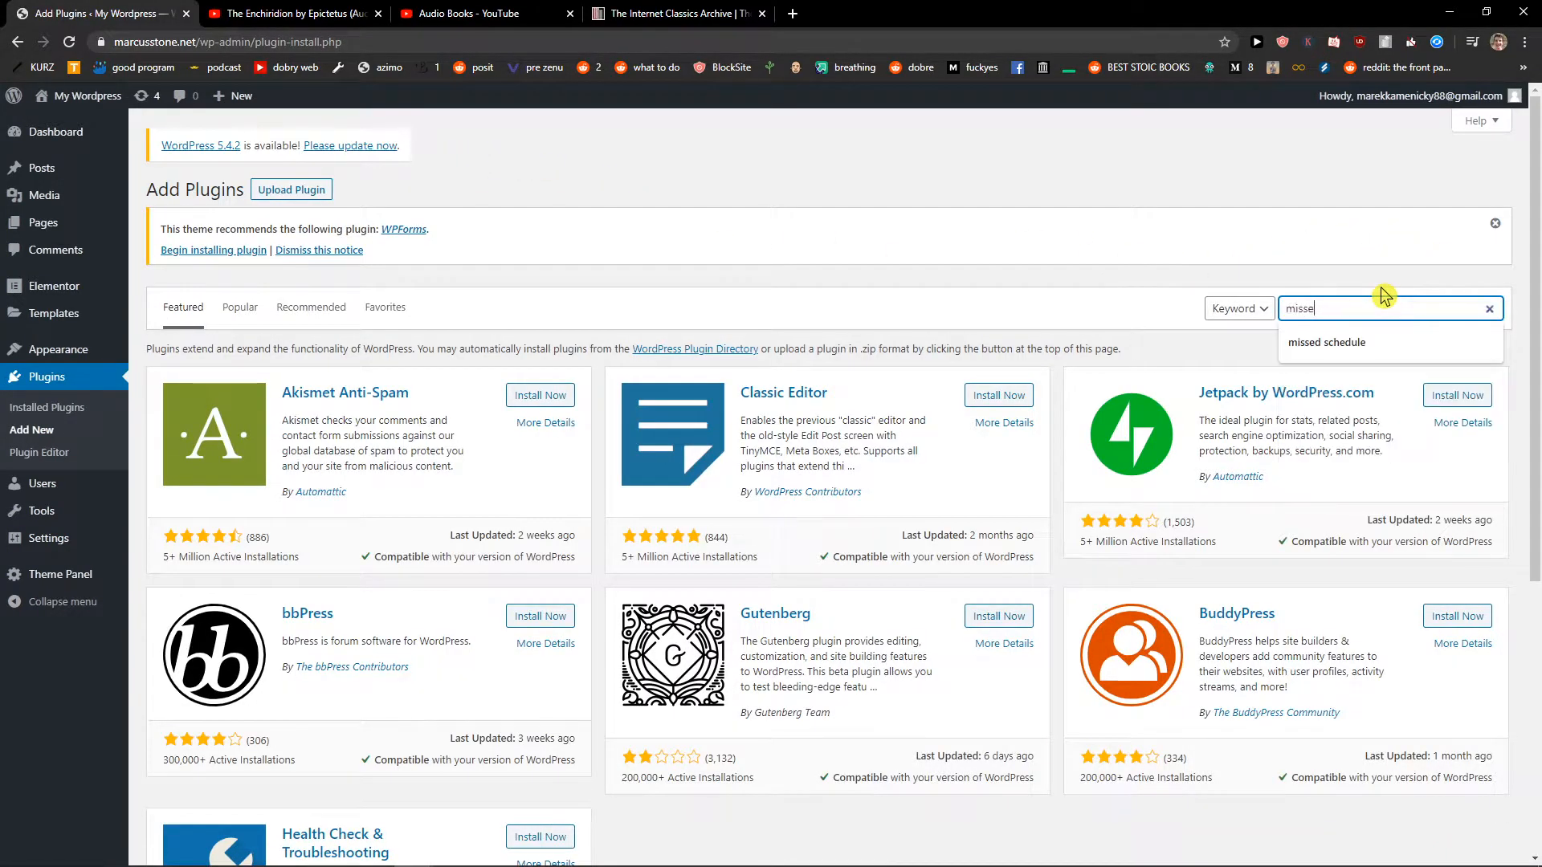
click(1327, 342)
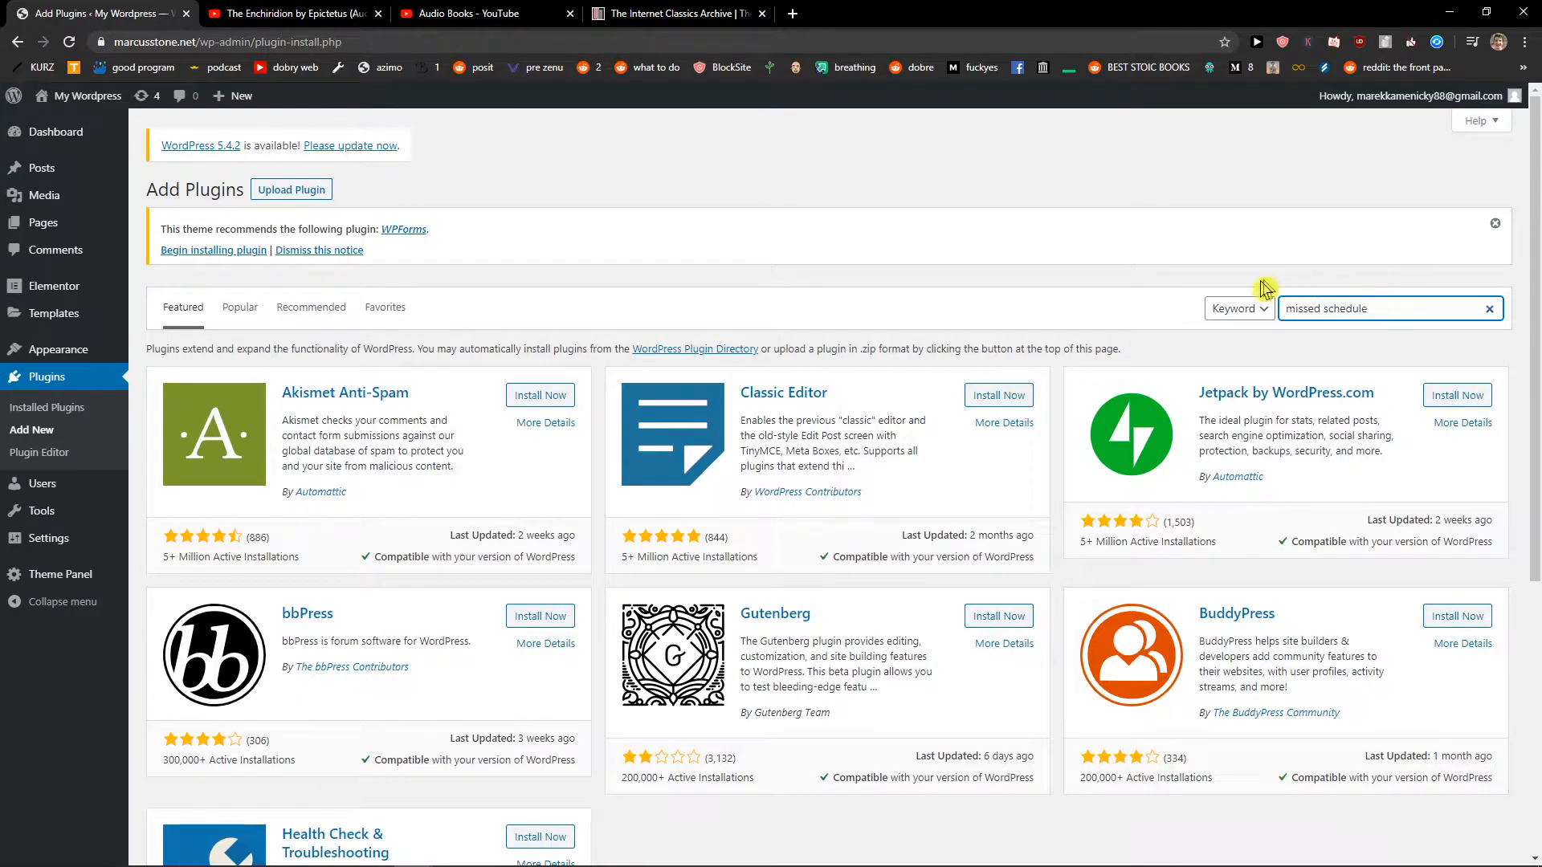
key(Enter)
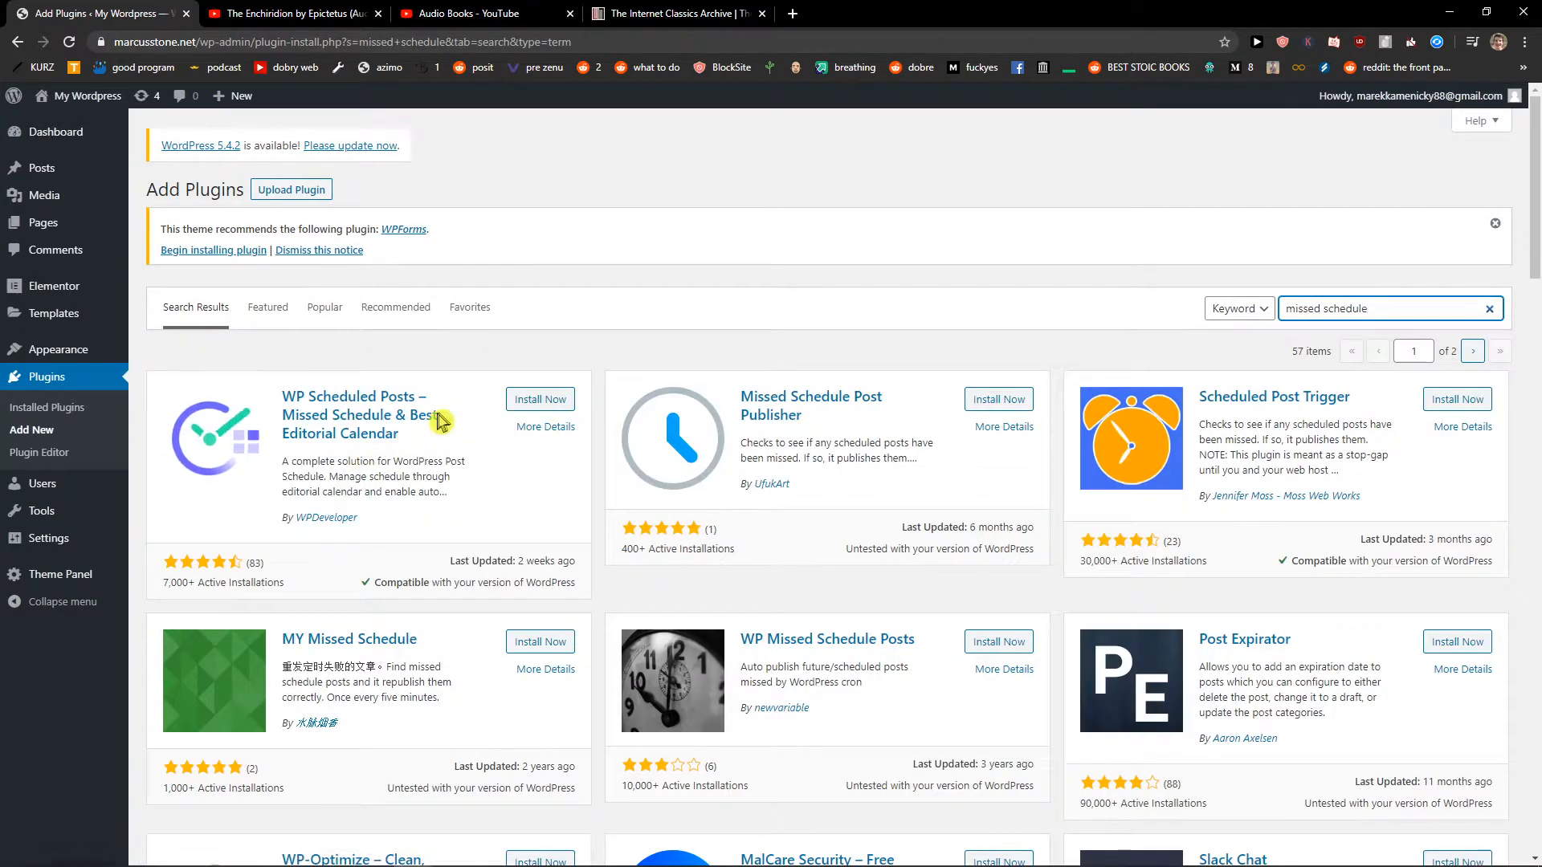
Step: Install and activate the WP Scheduled Posts plugin from the results
click(540, 398)
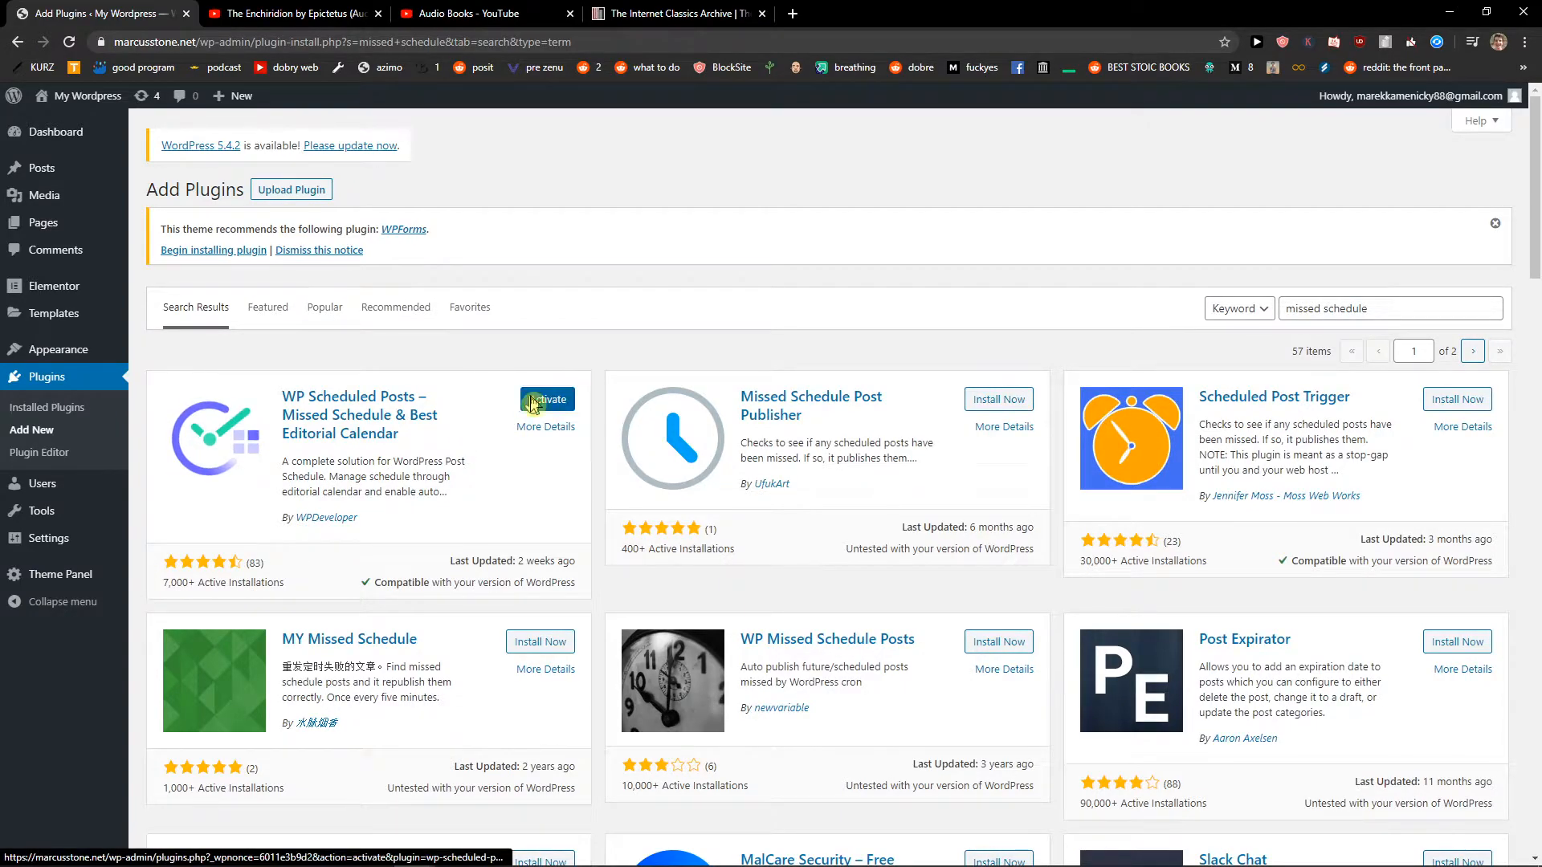
click(546, 398)
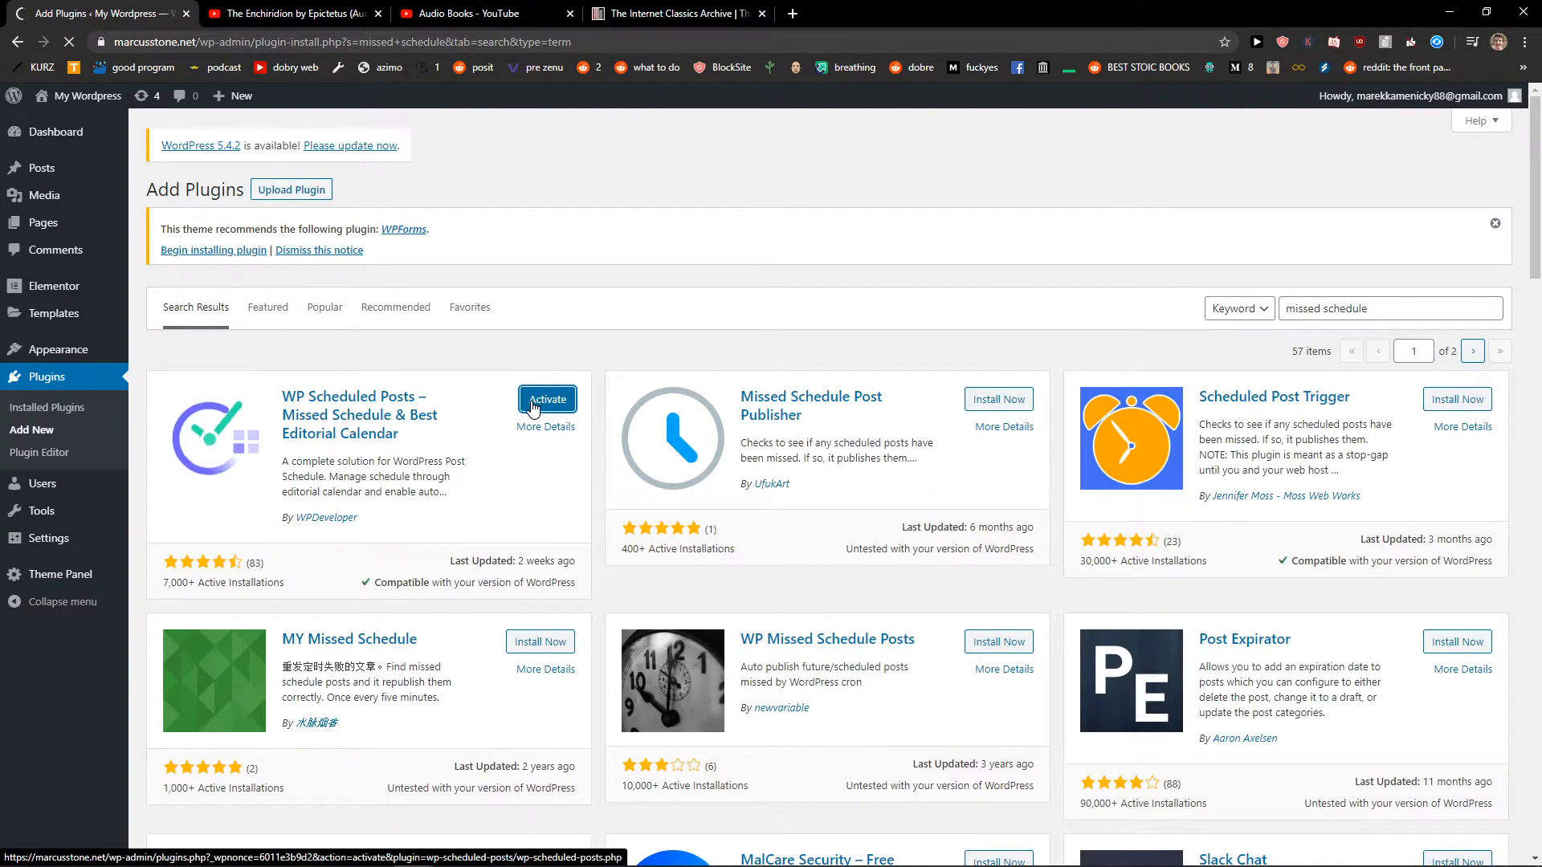
click(546, 398)
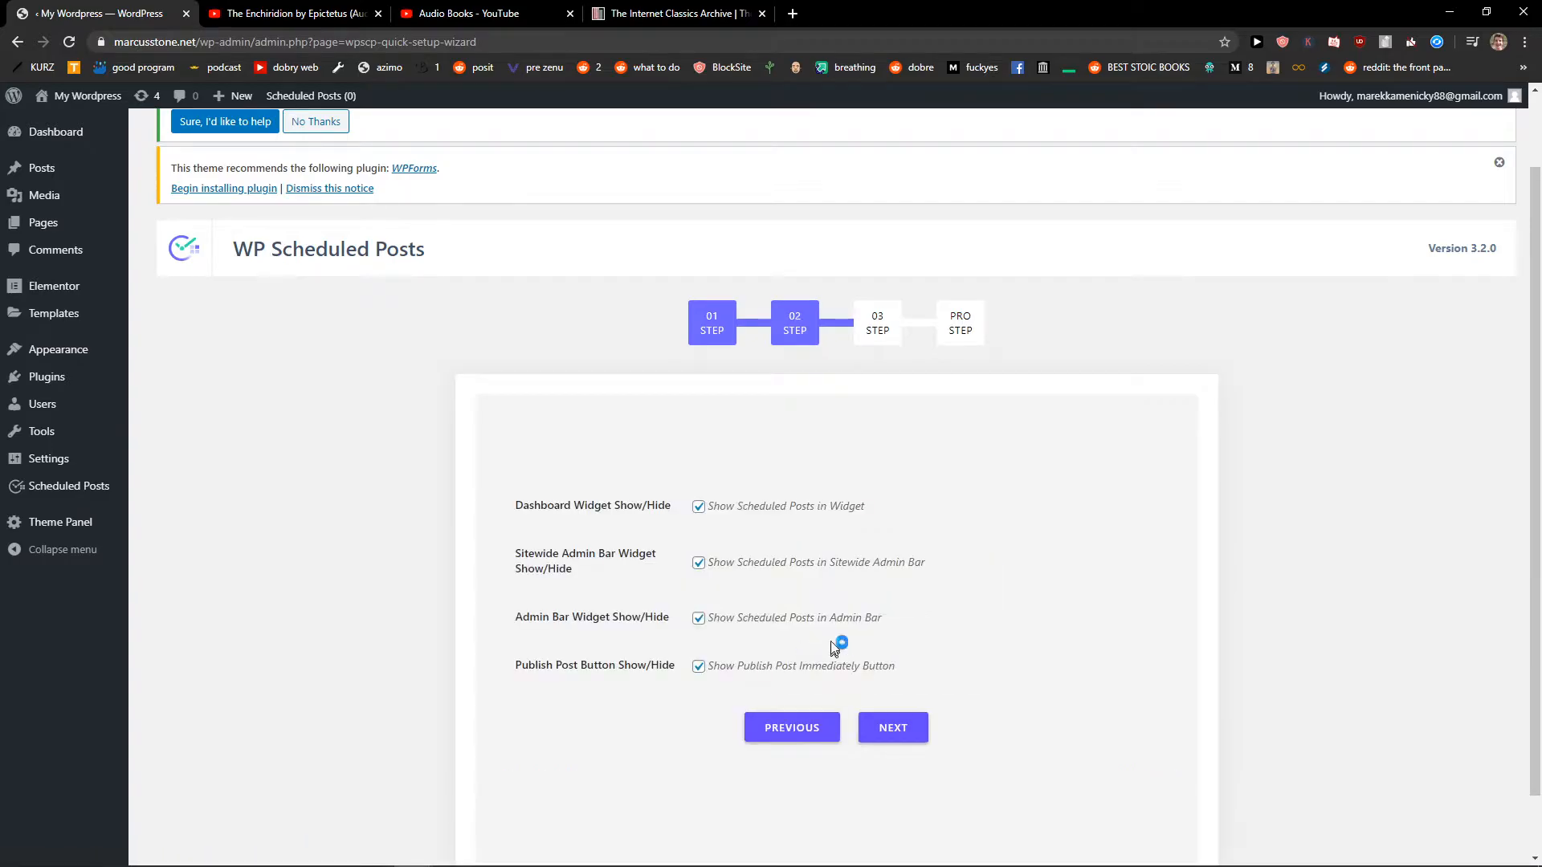
Step: Advance through the wizard steps with defaults, submit on the Pro step and dismiss the Good job dialog
click(893, 727)
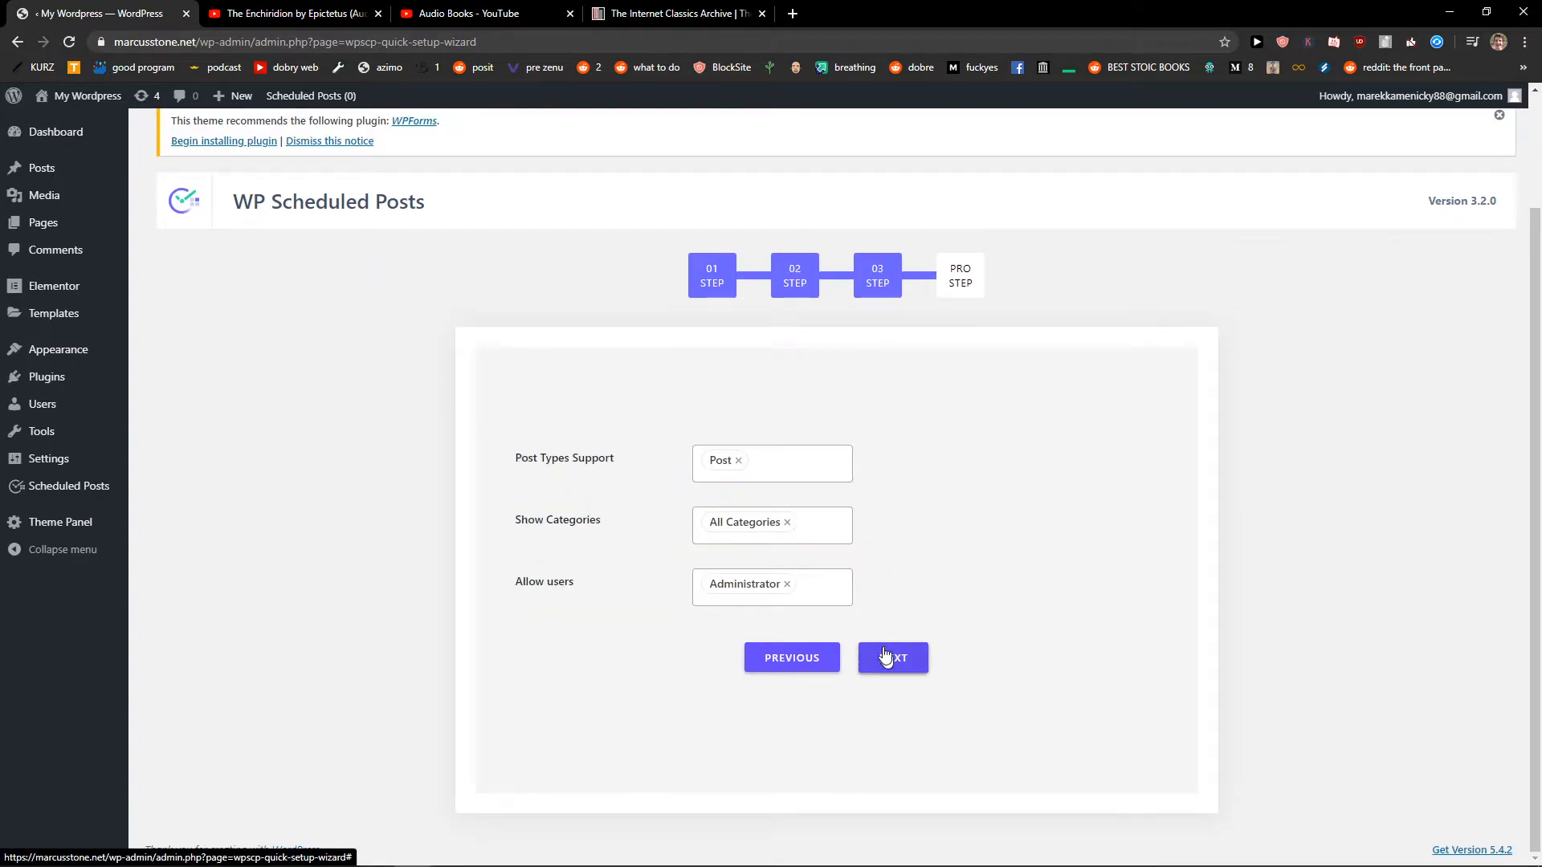
click(893, 657)
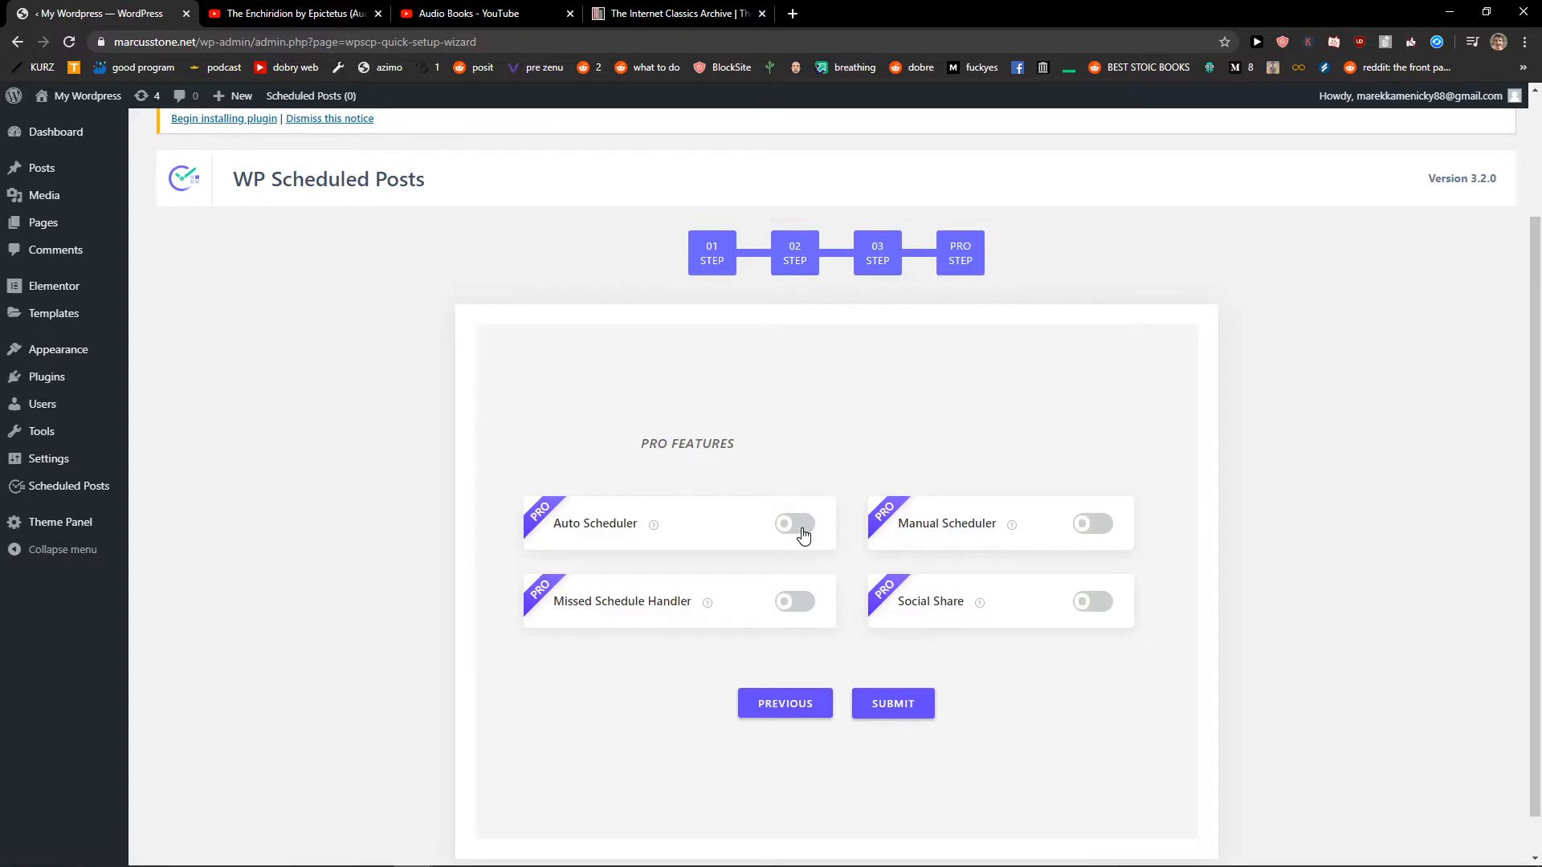
click(893, 703)
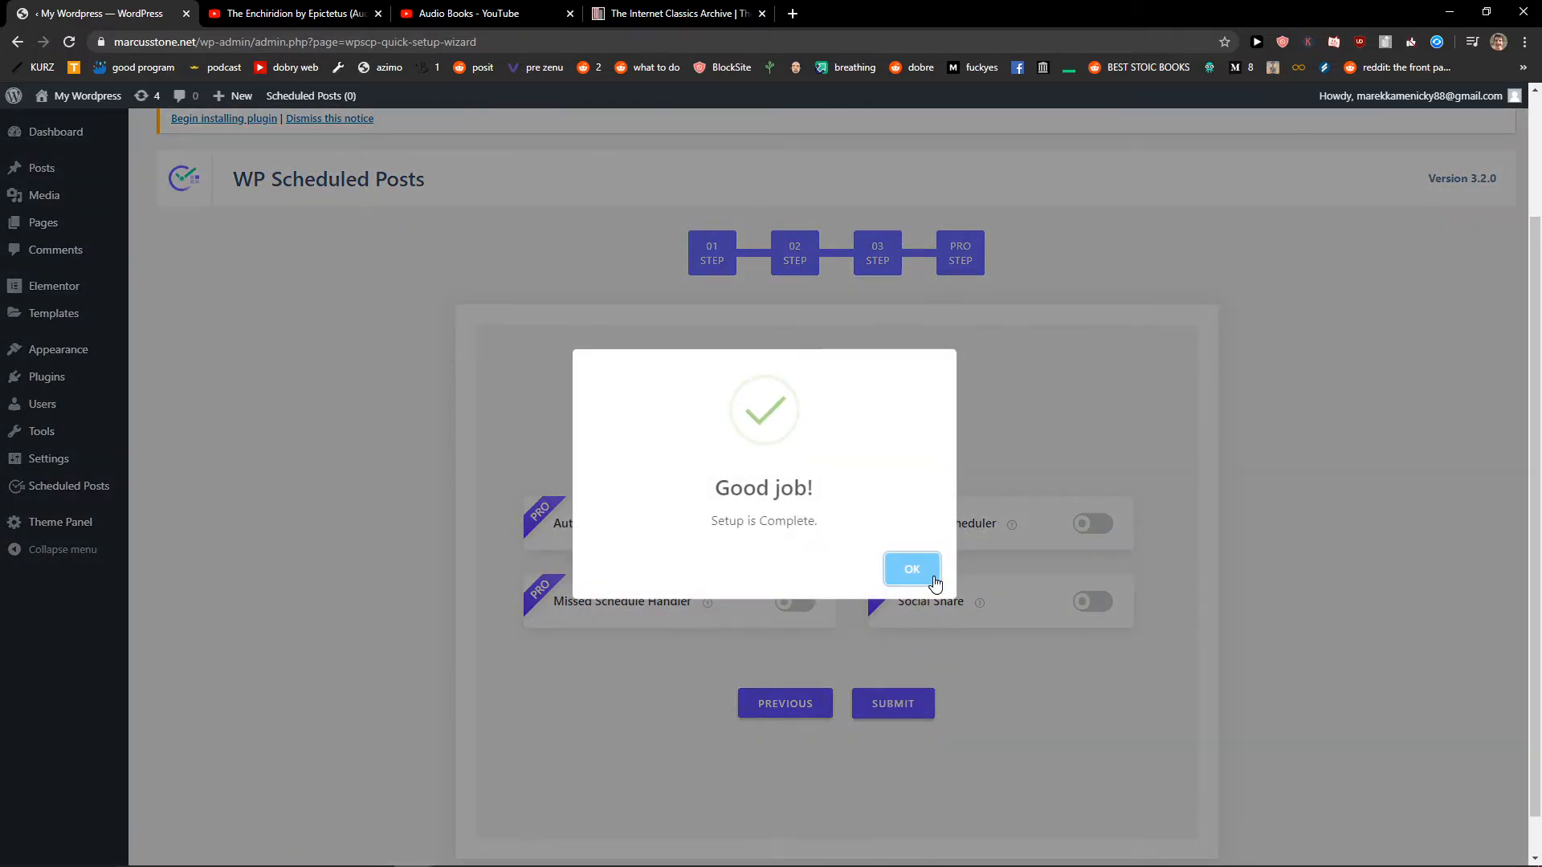
click(911, 569)
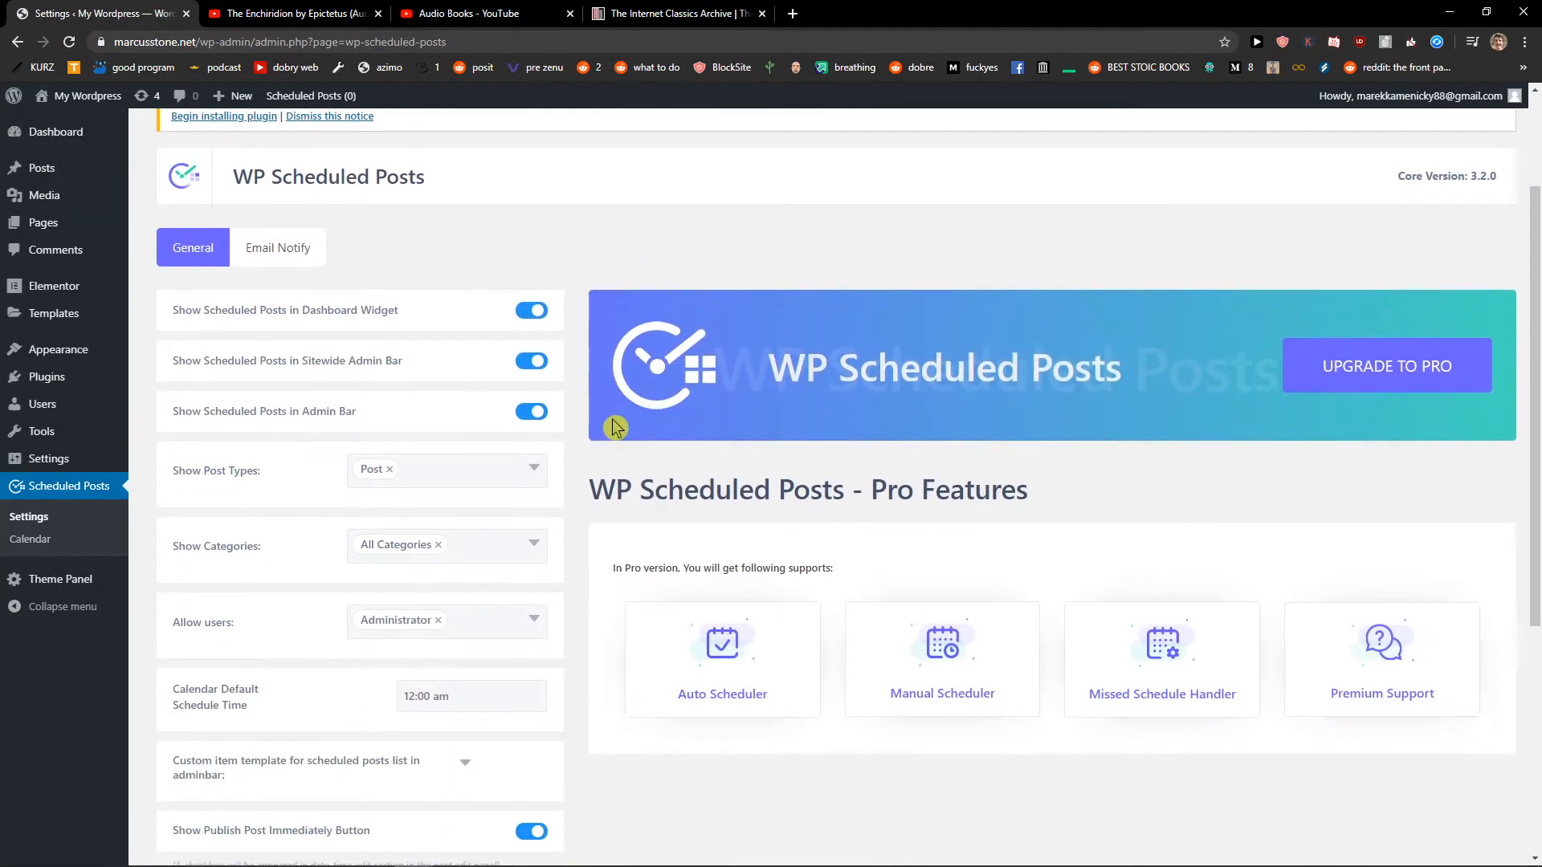
scroll(down, 3)
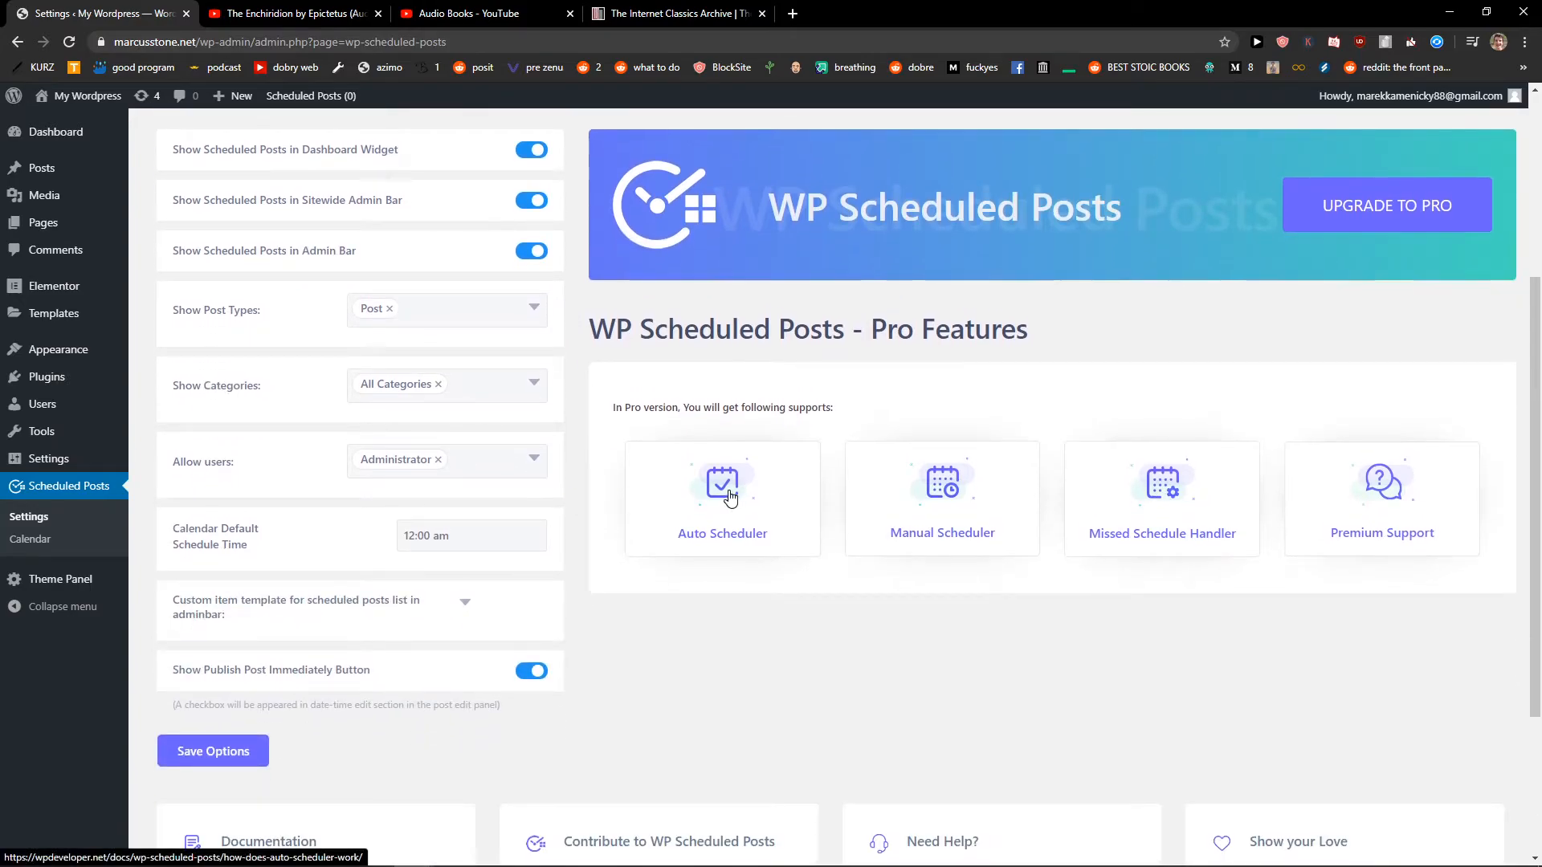
scroll(down, 3)
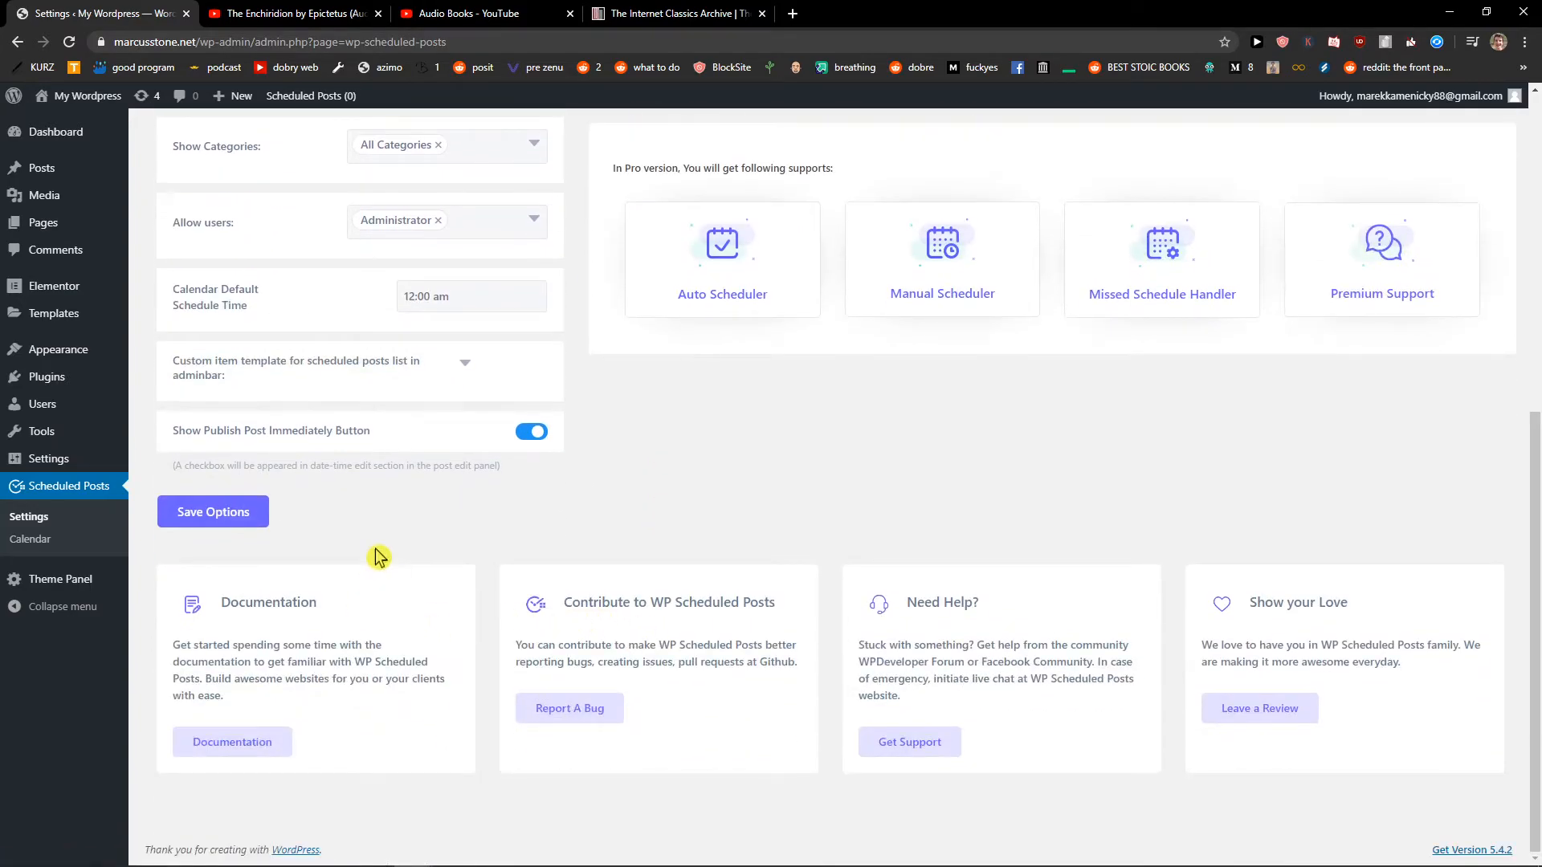